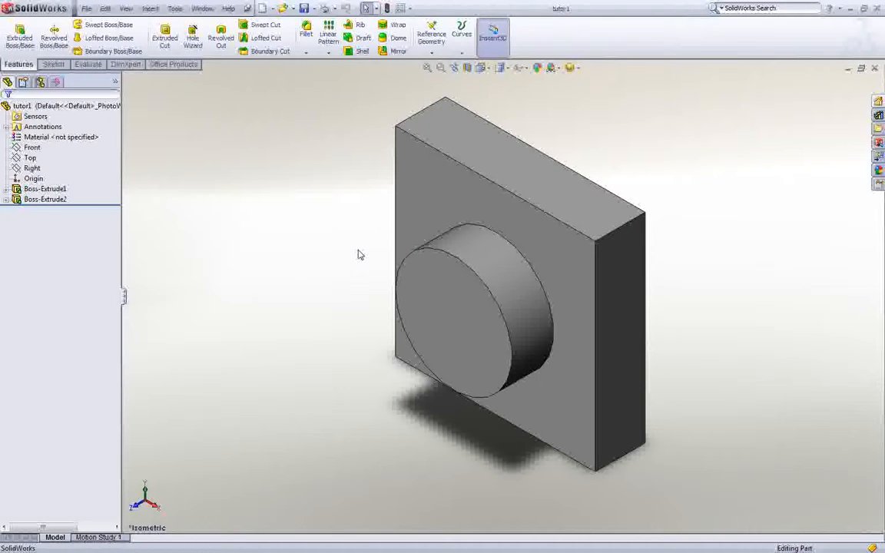
pyautogui.moveTo(279, 150)
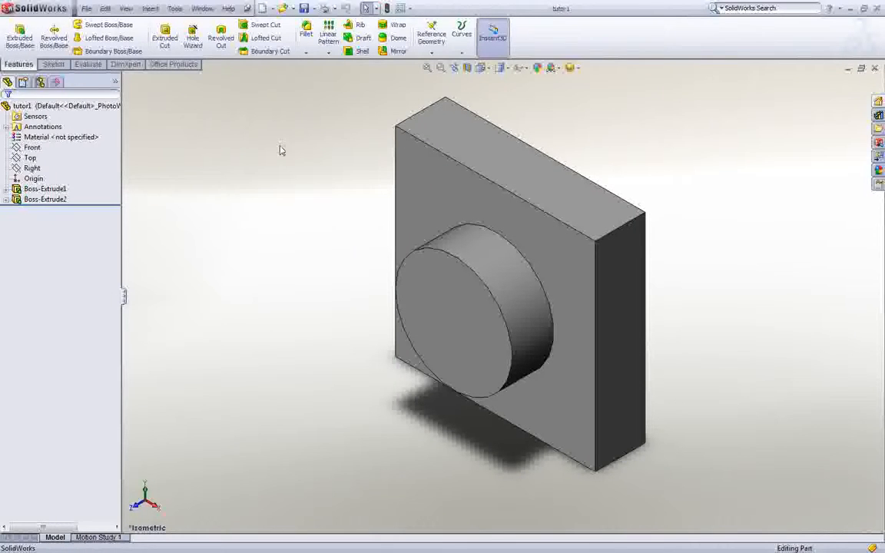
pyautogui.moveTo(164, 37)
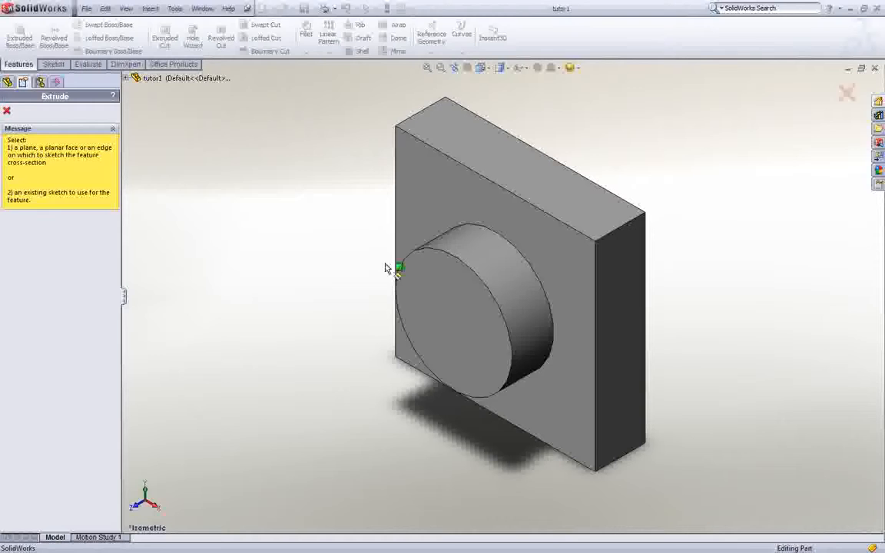
# Start Sketch3 on the boss's circular front face and orient the view Normal To it.
pyautogui.click(398, 267)
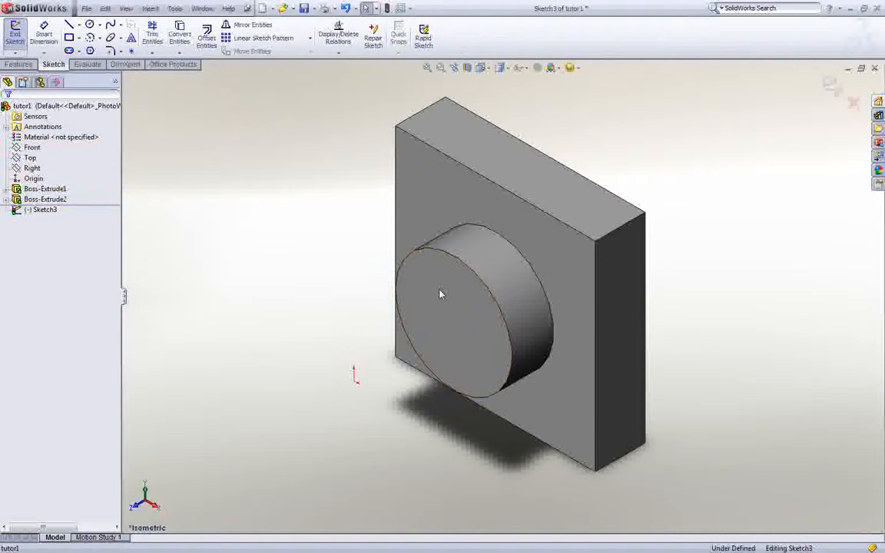
pyautogui.click(443, 308)
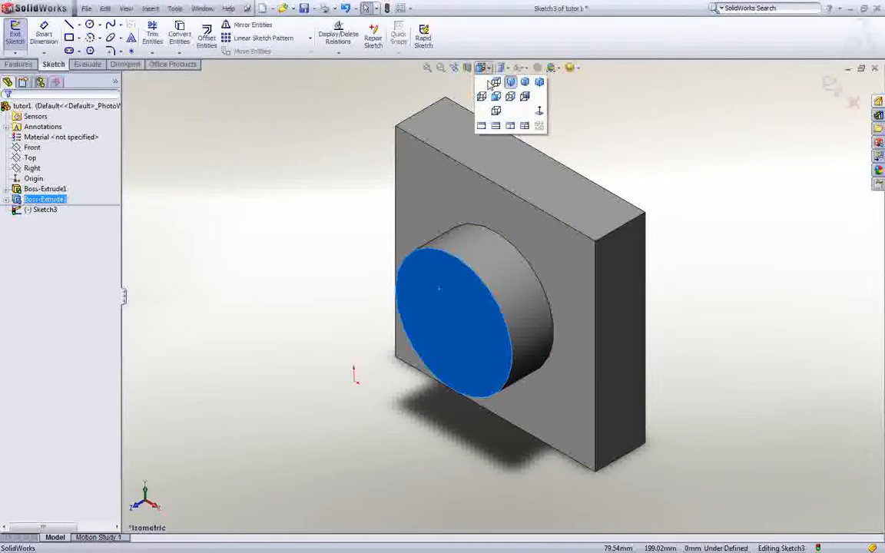
pyautogui.click(479, 83)
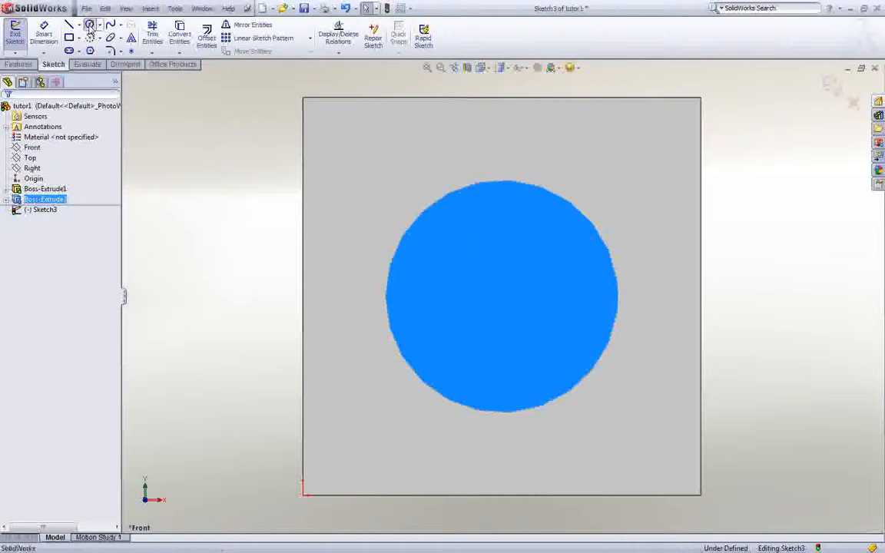
# Draw a circle concentric with the boss edge as the cut profile.
pyautogui.click(89, 24)
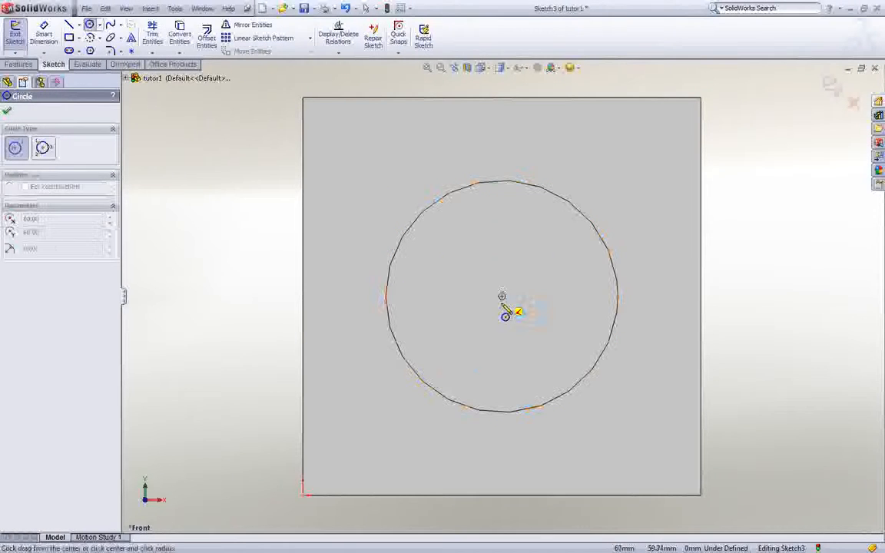
pyautogui.moveTo(501, 304); pyautogui.dragTo(491, 384)
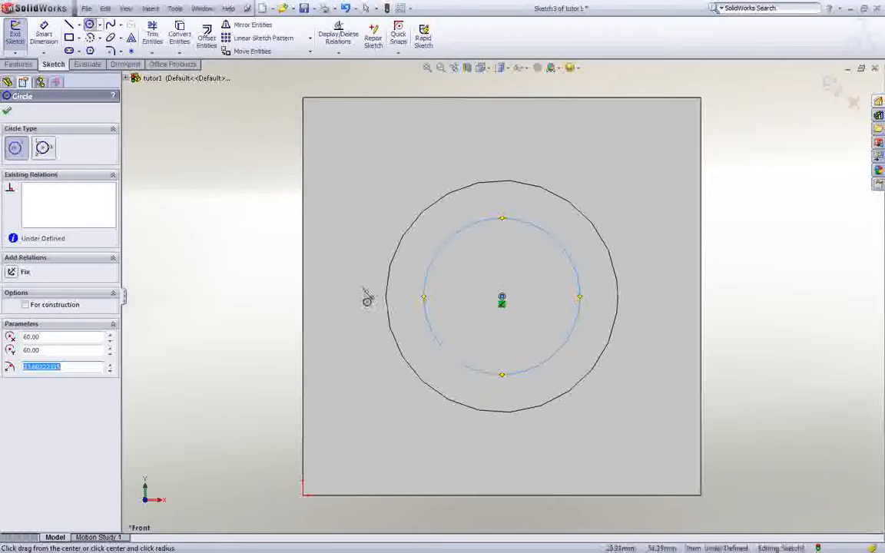
pyautogui.moveTo(6, 114)
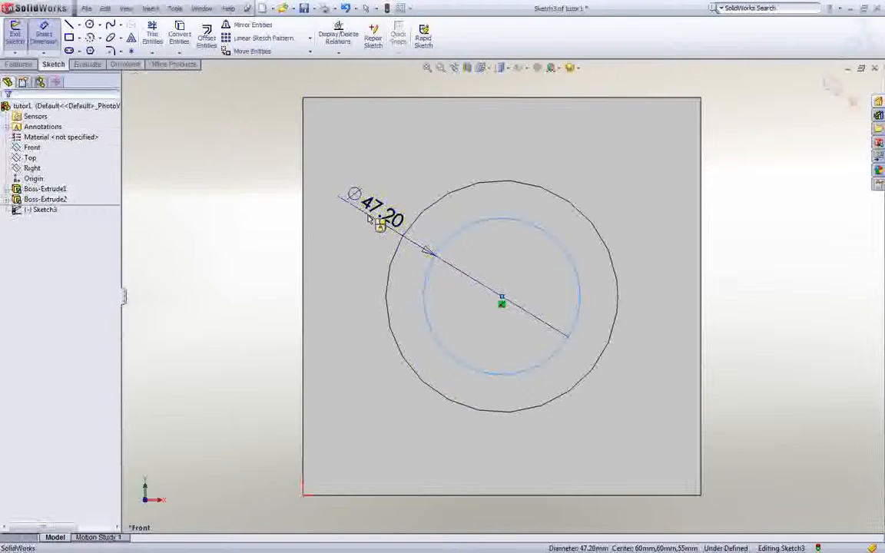
# Dimension the inner circle to 50 mm diameter and start an Extruded Cut from the sketch.
pyautogui.doubleClick(381, 218)
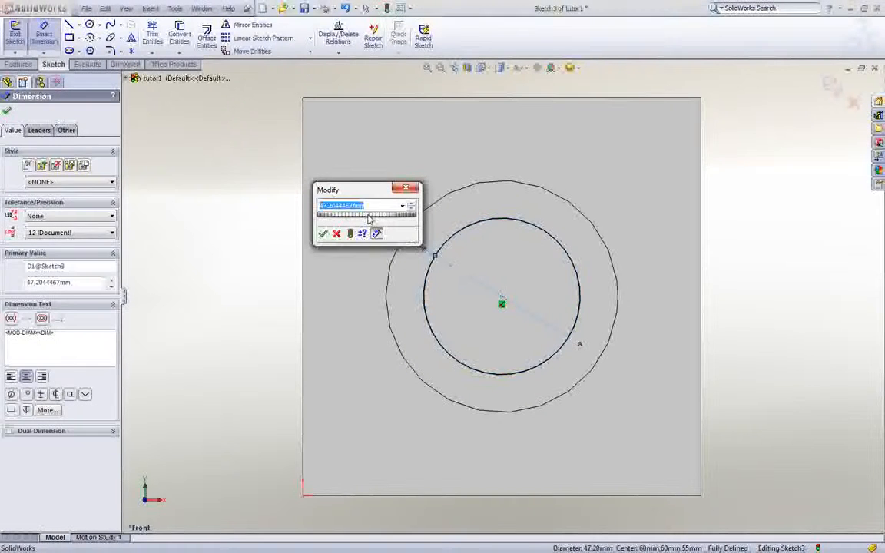
pyautogui.write('50')
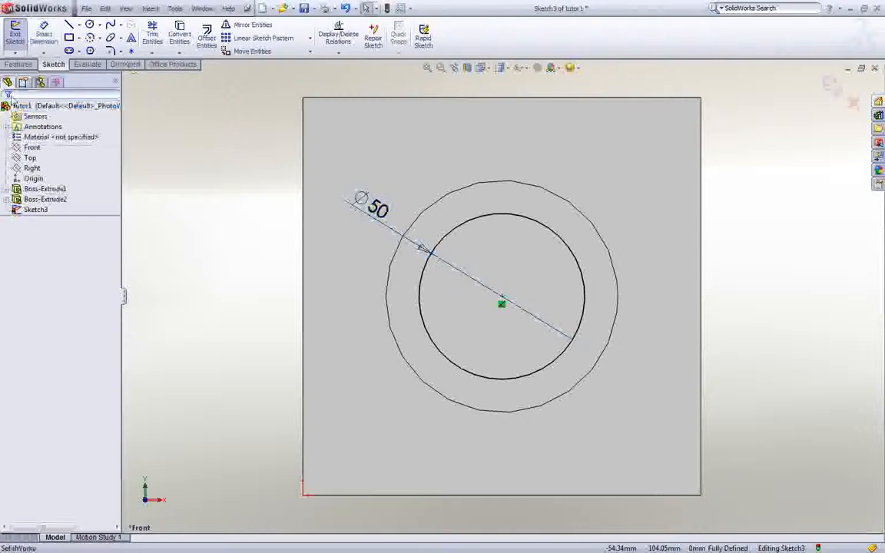
pyautogui.click(14, 37)
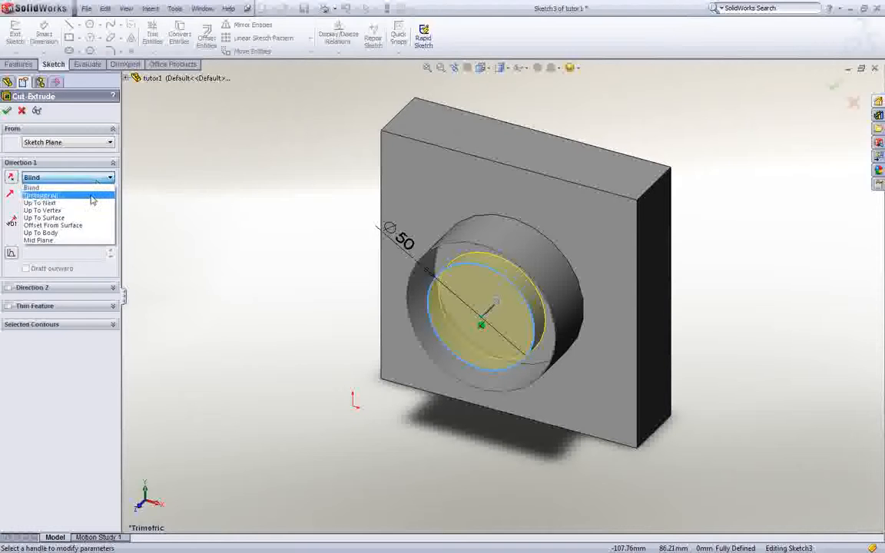
# Set the cut's Direction 1 end condition to Through All.
pyautogui.click(46, 188)
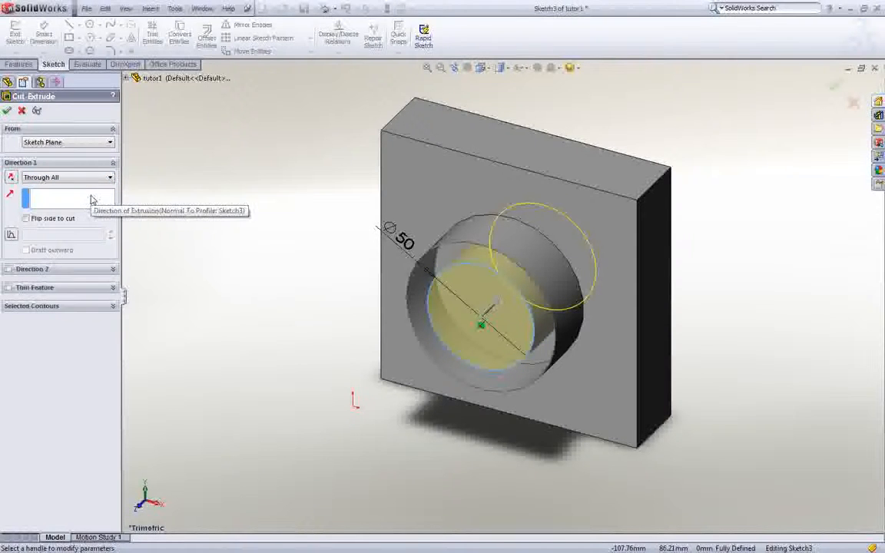